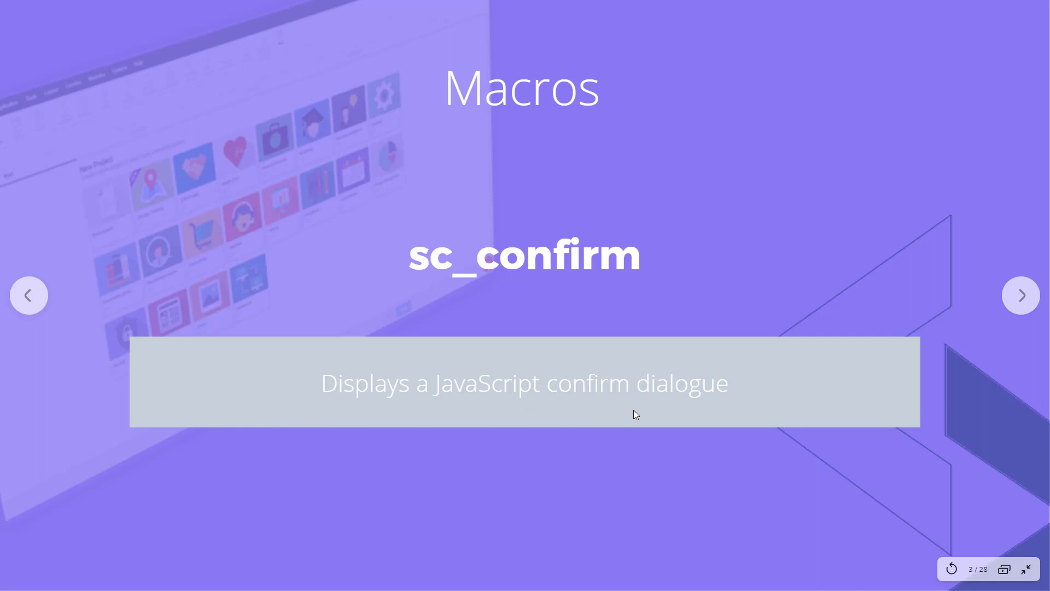
mouse_move(674, 442)
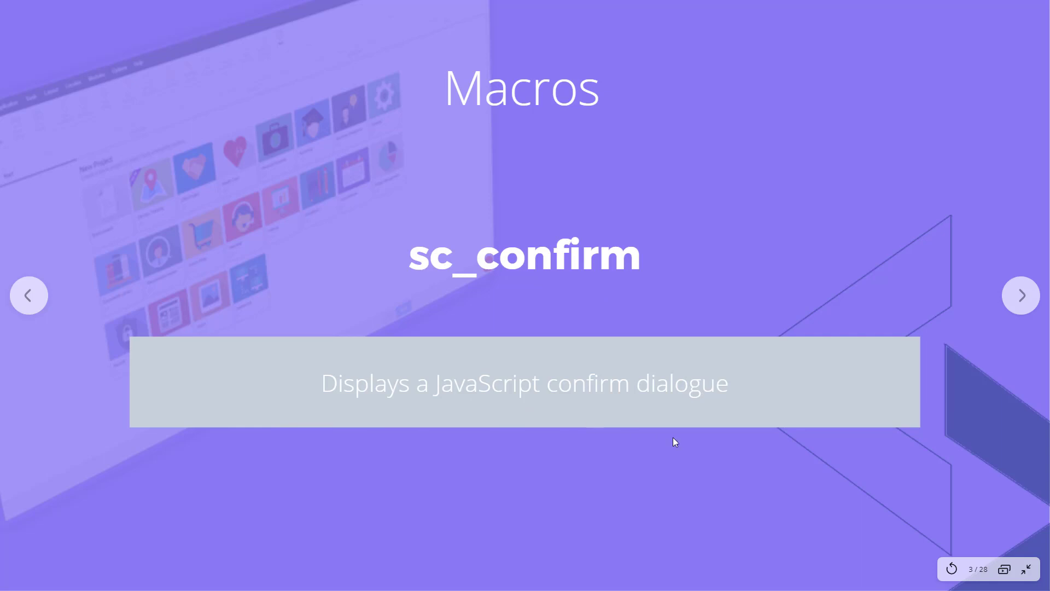
mouse_move(729, 448)
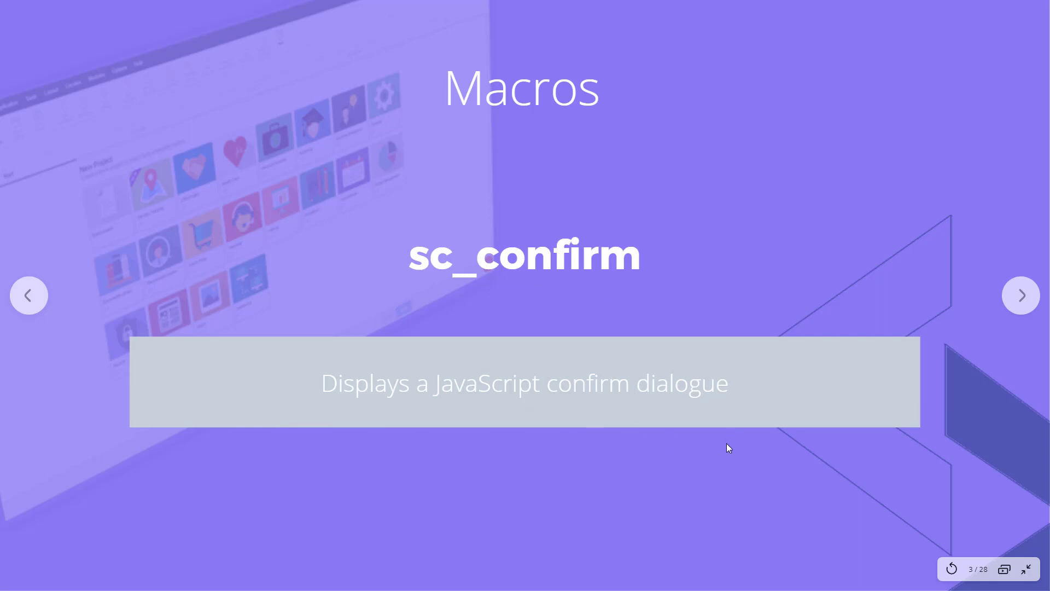
mouse_move(834, 502)
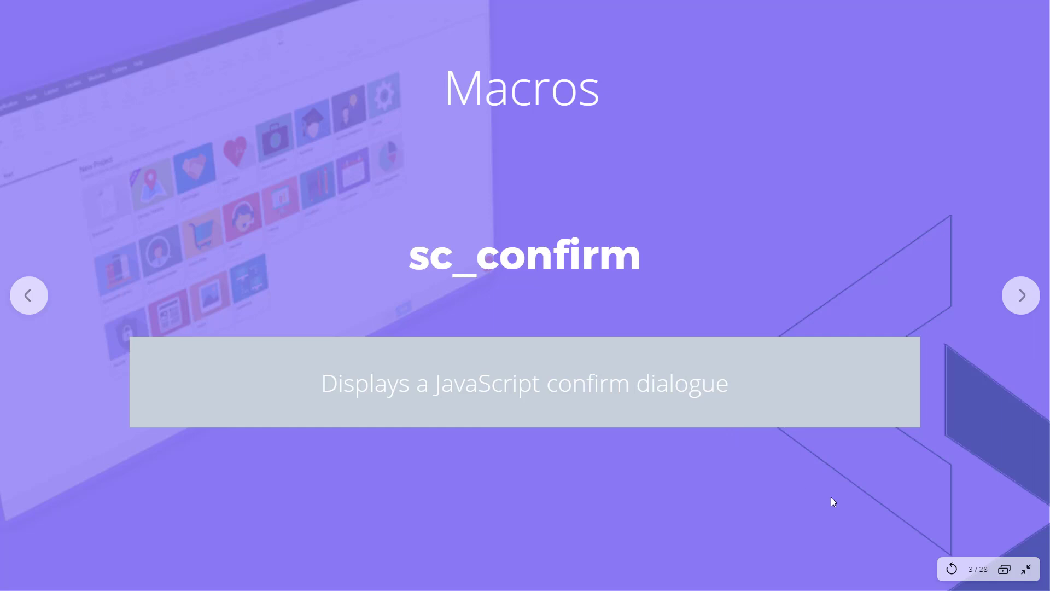
mouse_move(1026, 570)
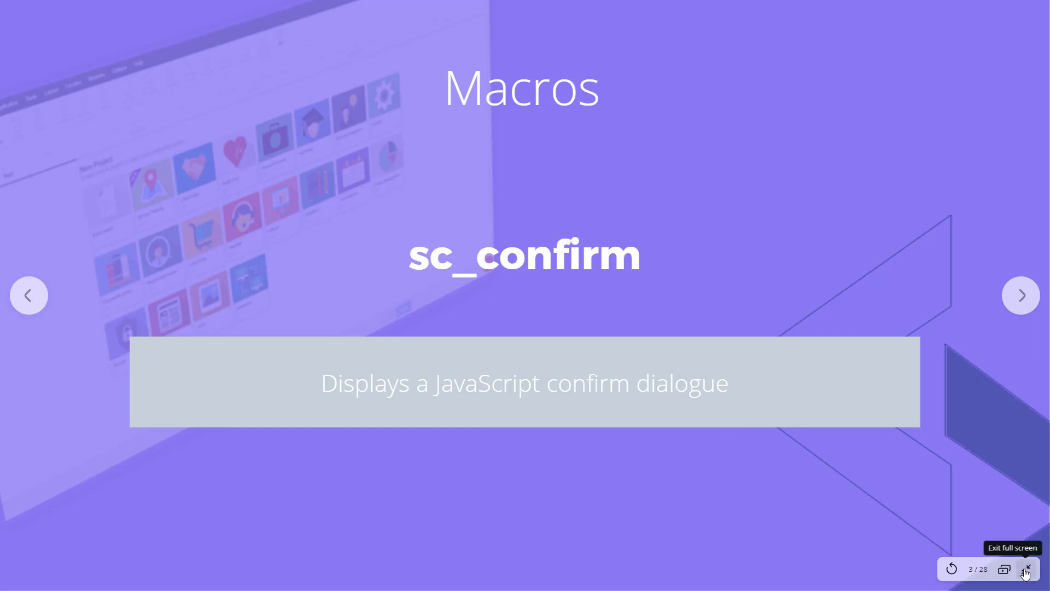
Step: Exit the full-screen slideshow to return to editing the sc_confirm slide in Canva
left_click(1024, 570)
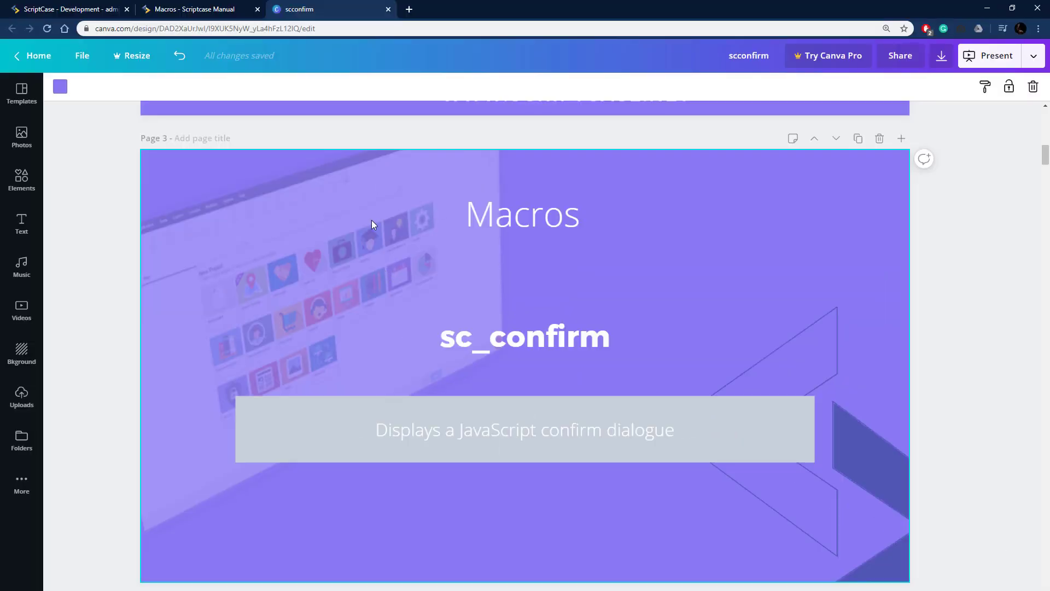
Step: Scroll the Macros manual to the Control section and open the sc_confirm entry
left_click(195, 8)
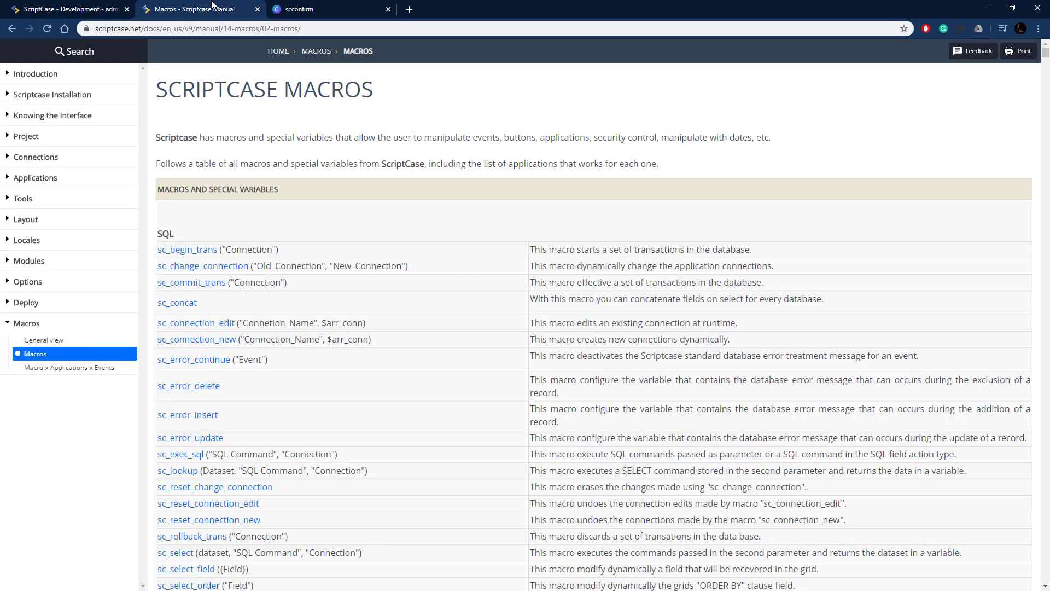
scroll("down", 3)
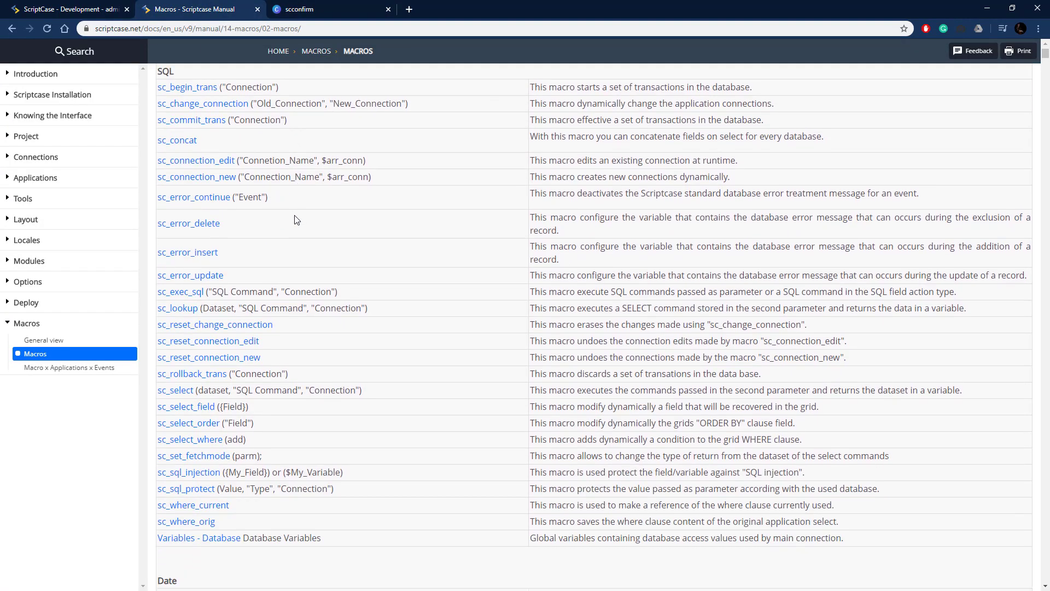
scroll("down", 3)
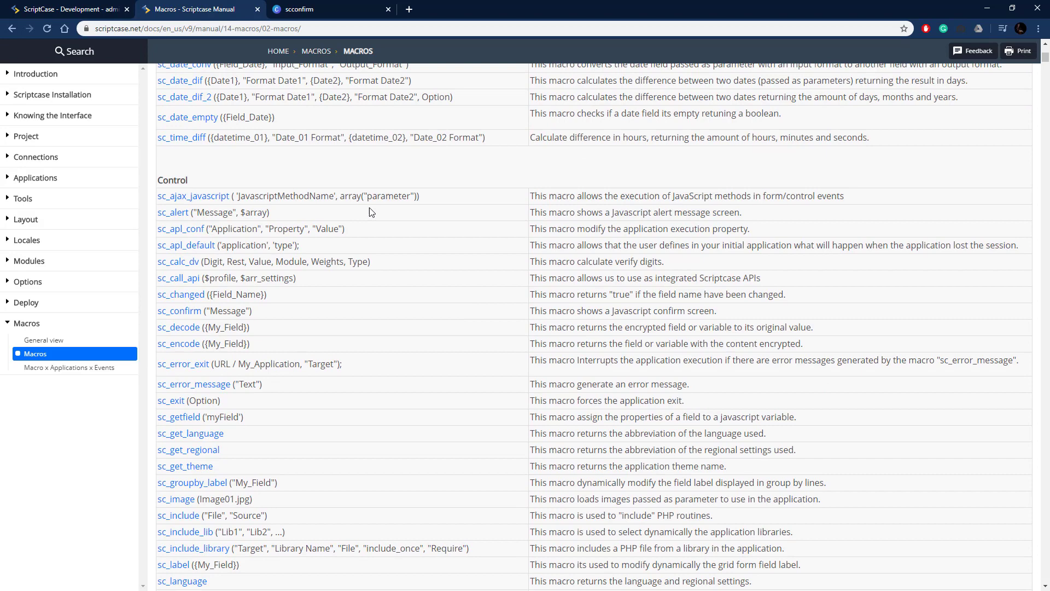
scroll("down", 3)
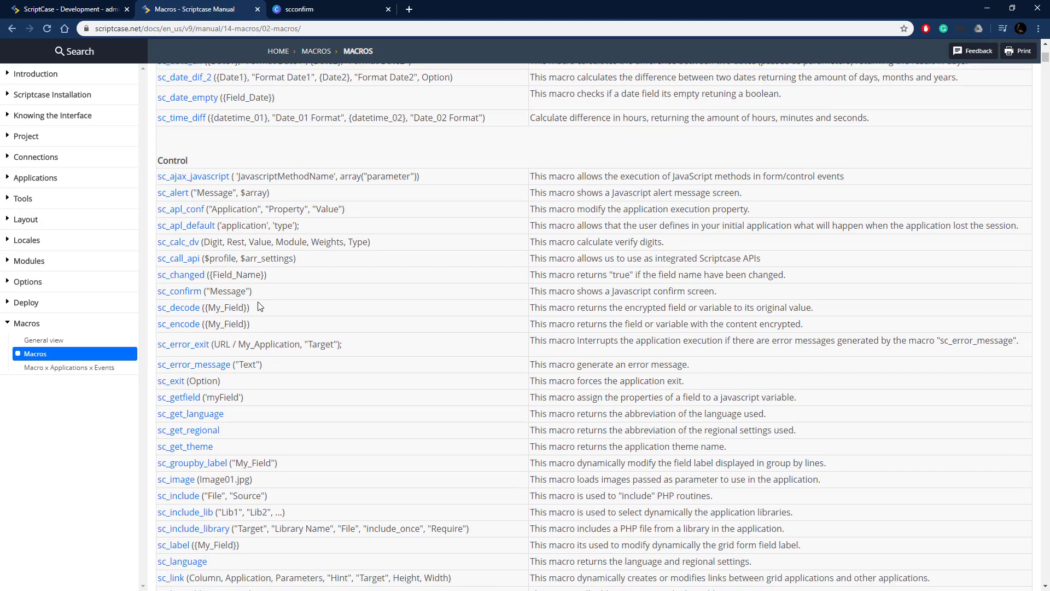
scroll("down", 3)
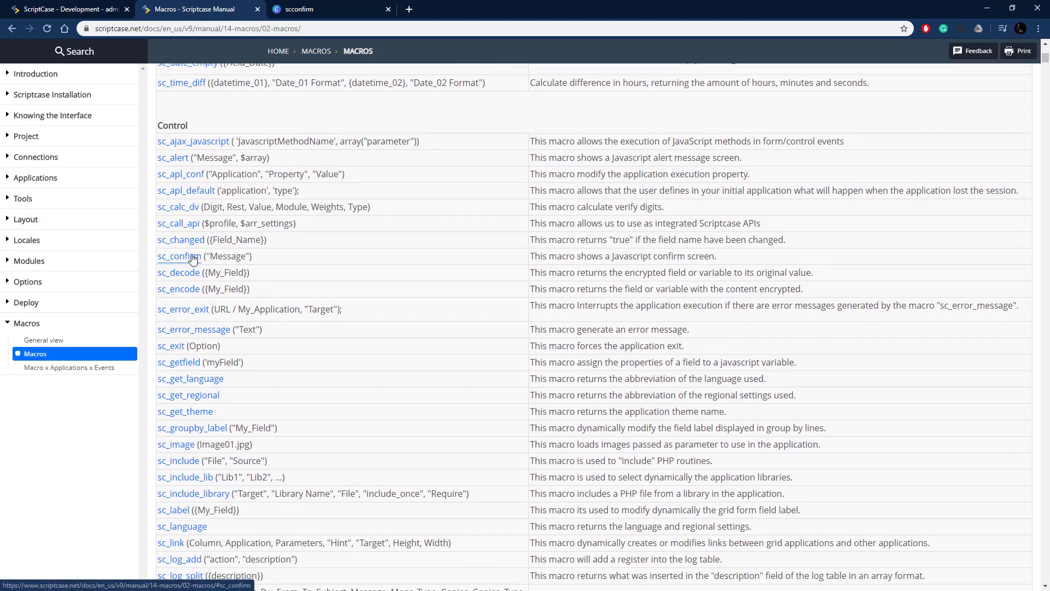
left_click(178, 256)
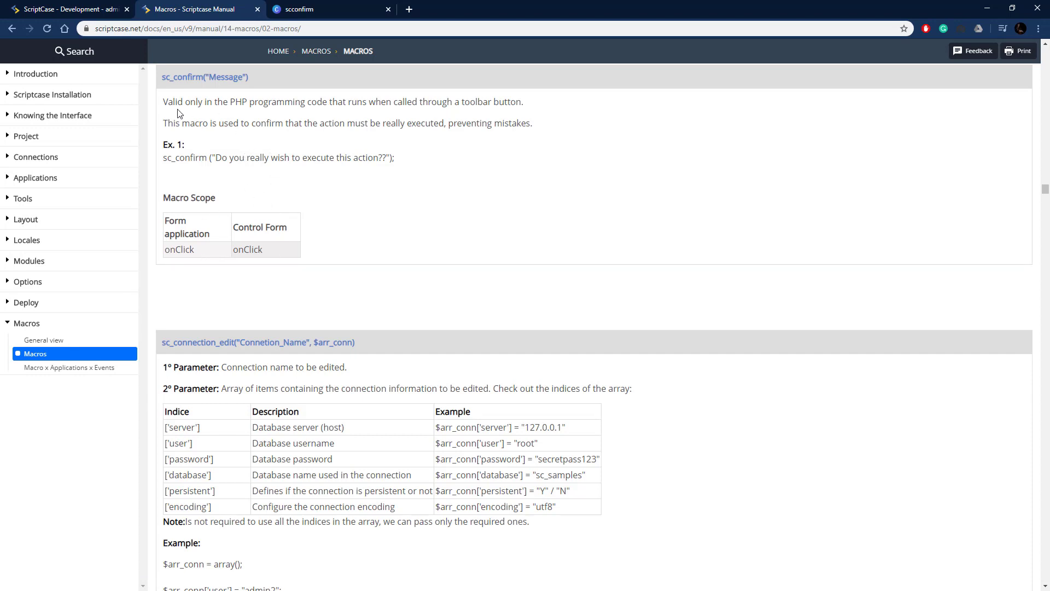
mouse_move(536, 131)
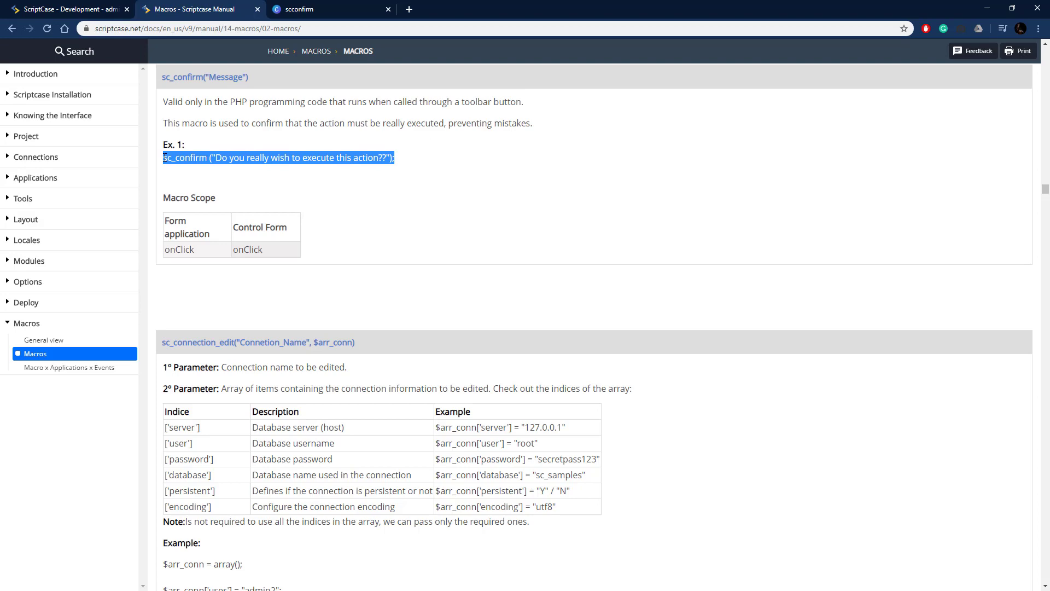
mouse_move(218, 159)
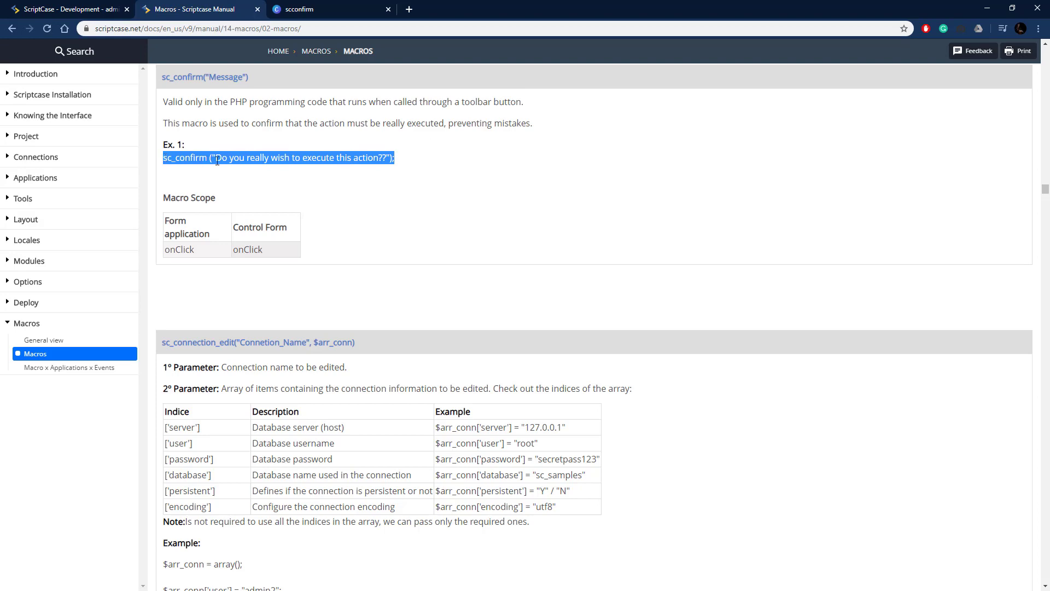
left_click(67, 9)
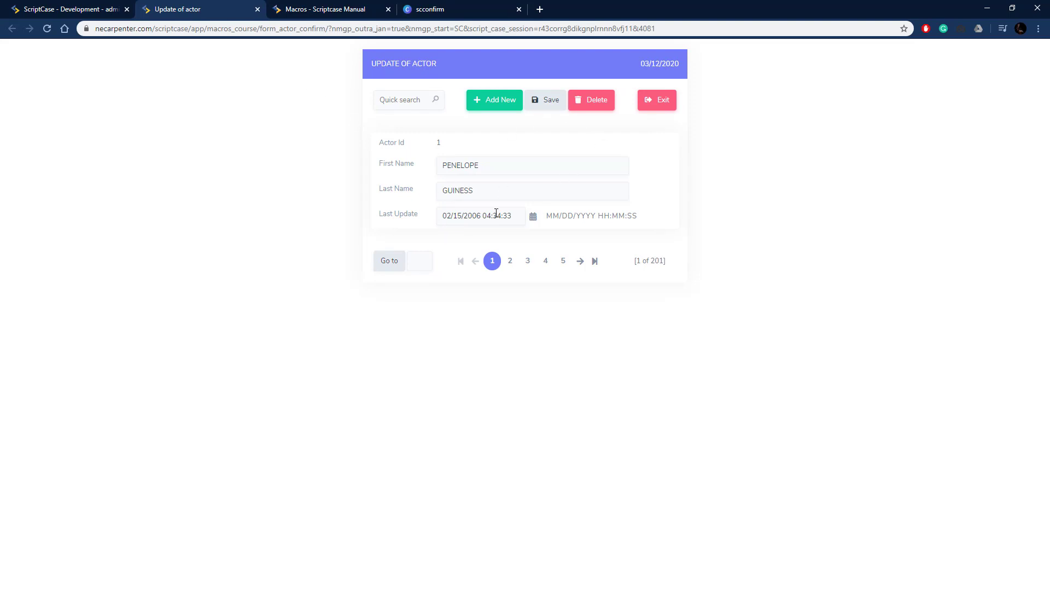
mouse_move(152, 4)
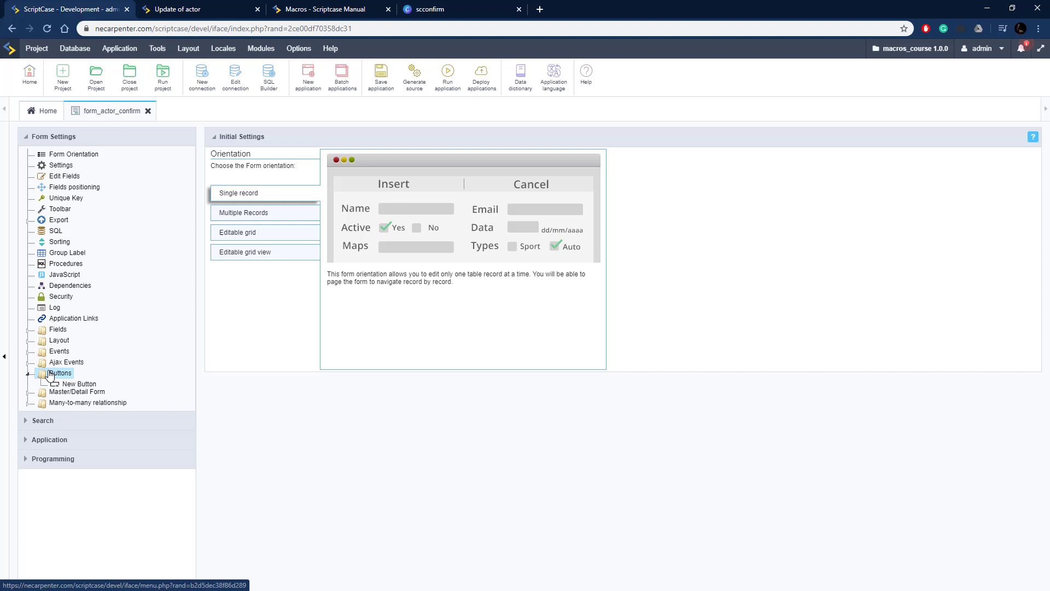
Step: Create a new PHP-type button named Reset in form_actor_confirm
left_click(78, 384)
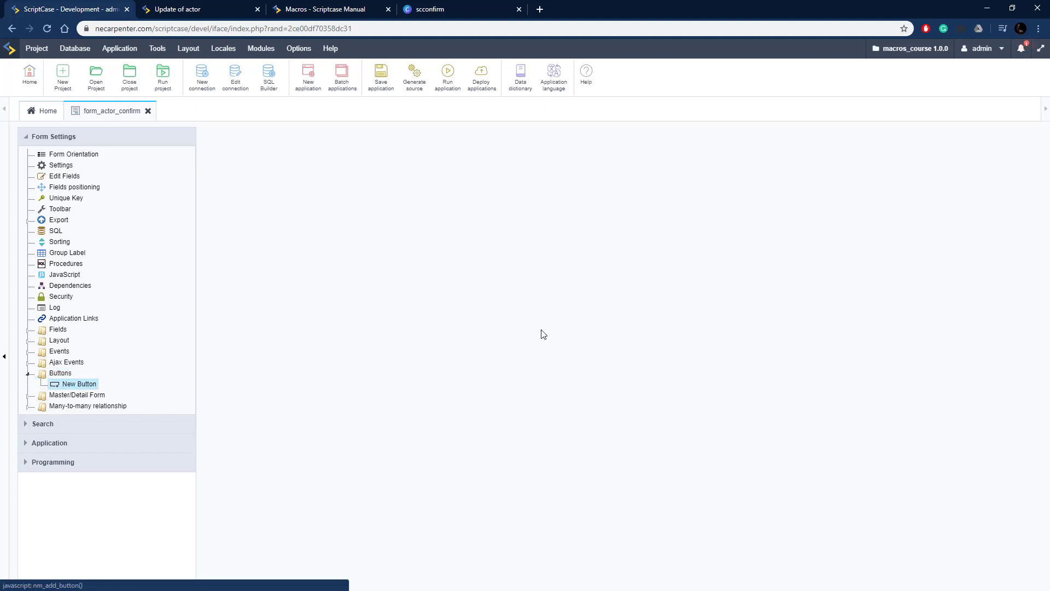
left_click(79, 384)
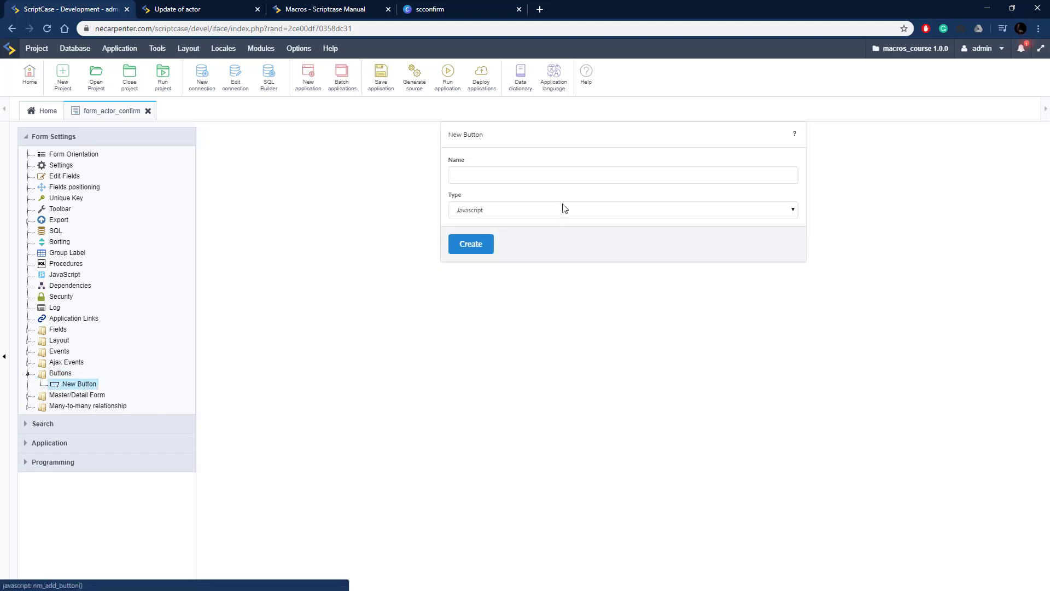
left_click(622, 210)
type("Reset")
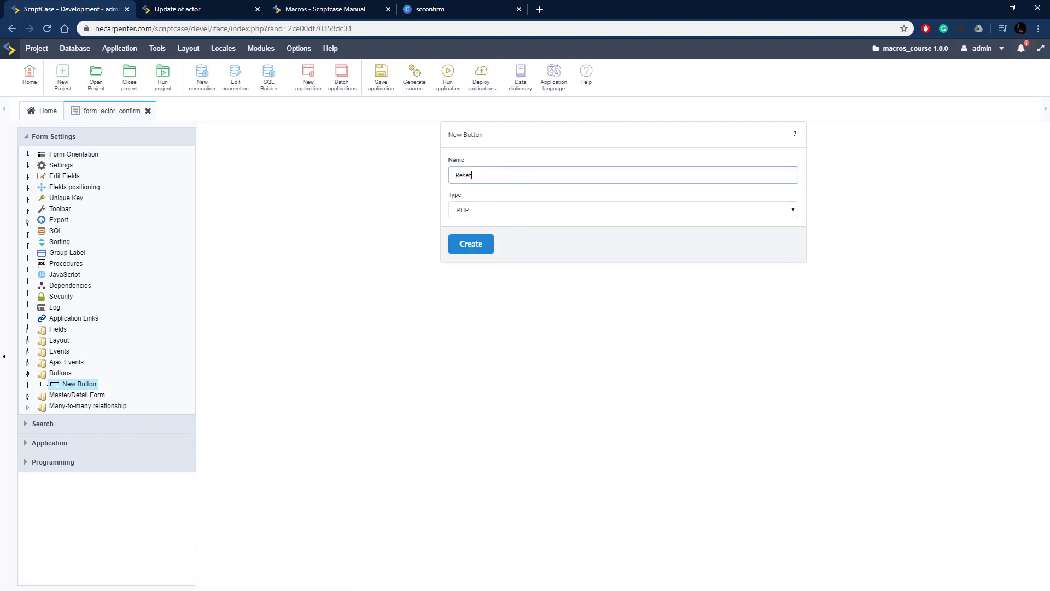
left_click(470, 243)
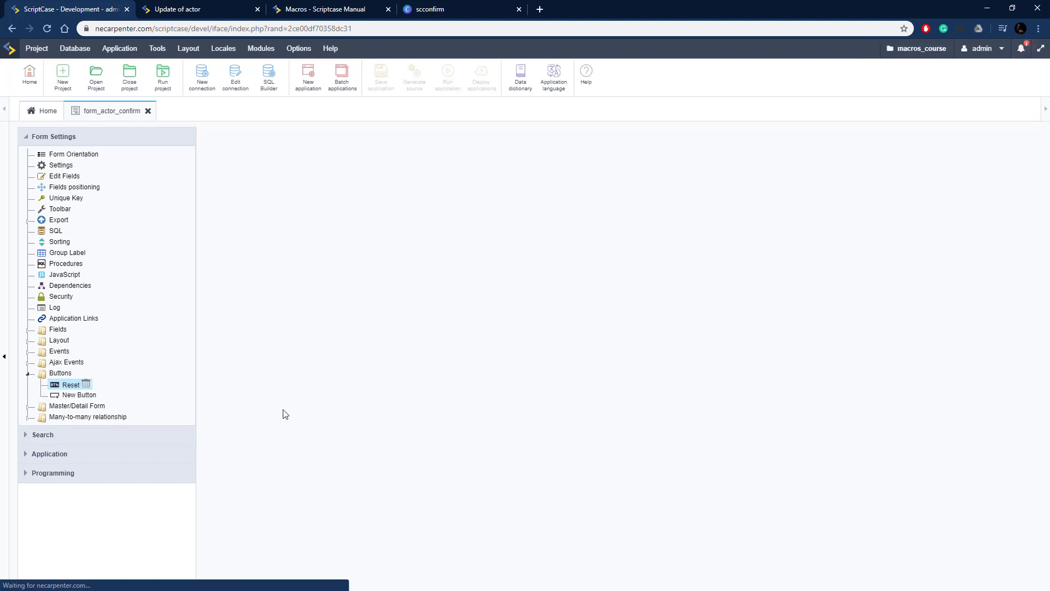
left_click(71, 384)
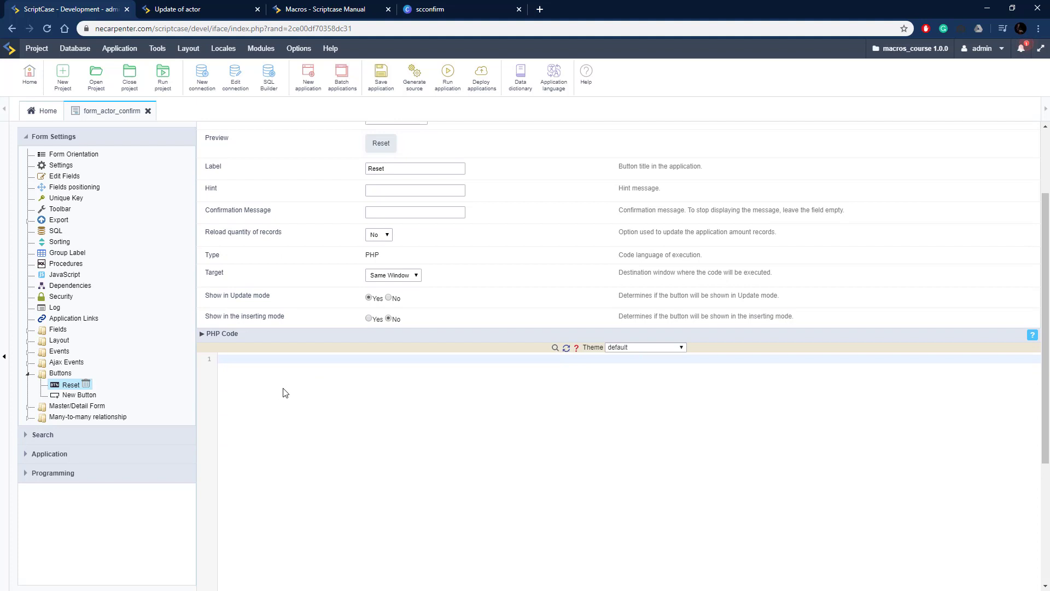
Step: Give Reset the code sc_confirm("Do you really wish to execute this action??"); then save and run
type("sc_confirm (\"Do you really wish to execute this action??\");")
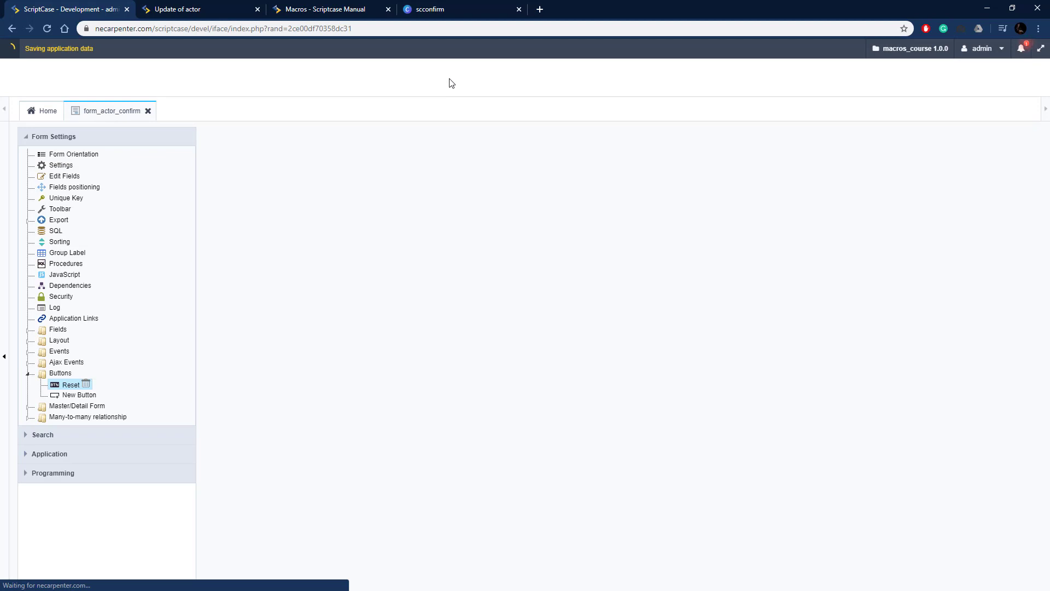
left_click(71, 385)
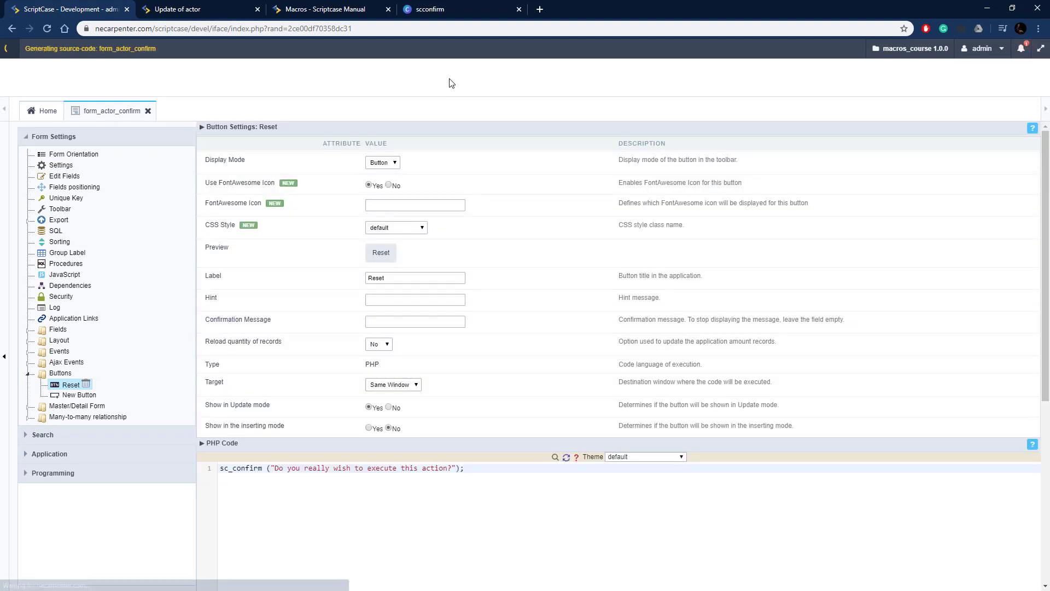
left_click(194, 9)
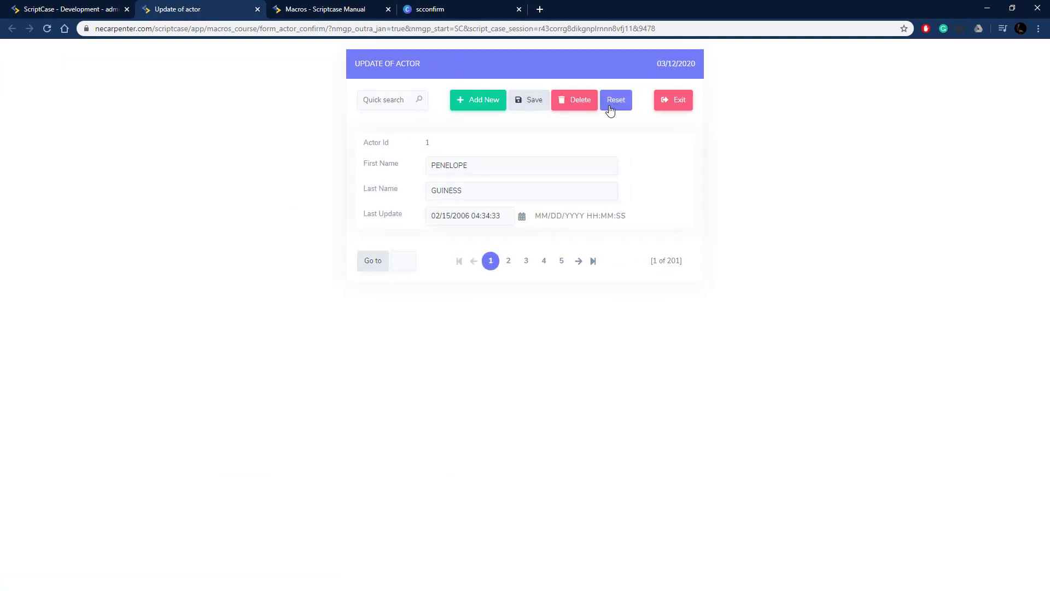
Step: Click Reset on the running actor form, accept the confirmation, and return to ScriptCase
left_click(615, 99)
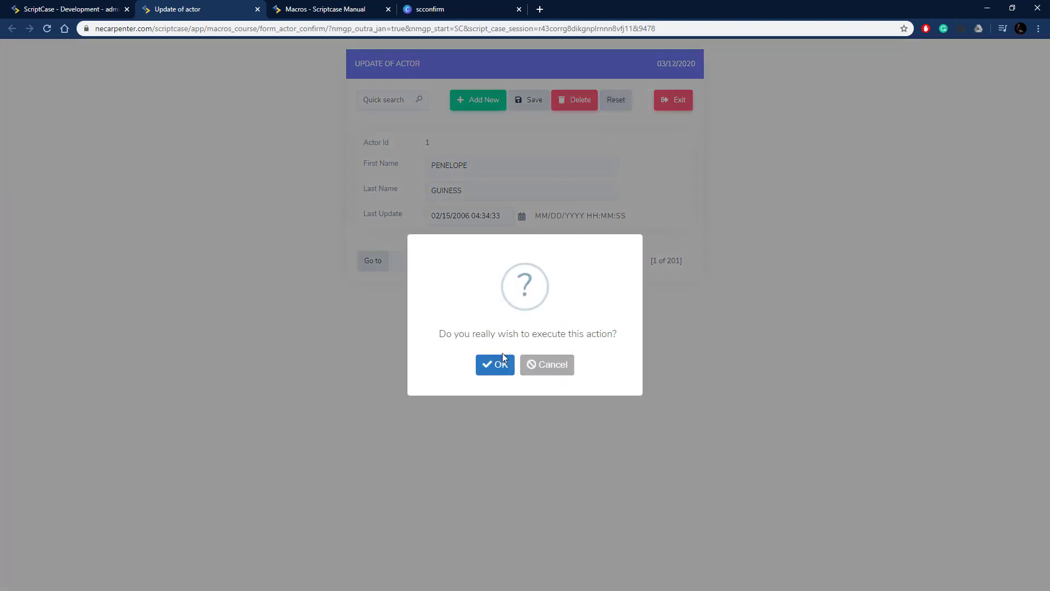
left_click(494, 364)
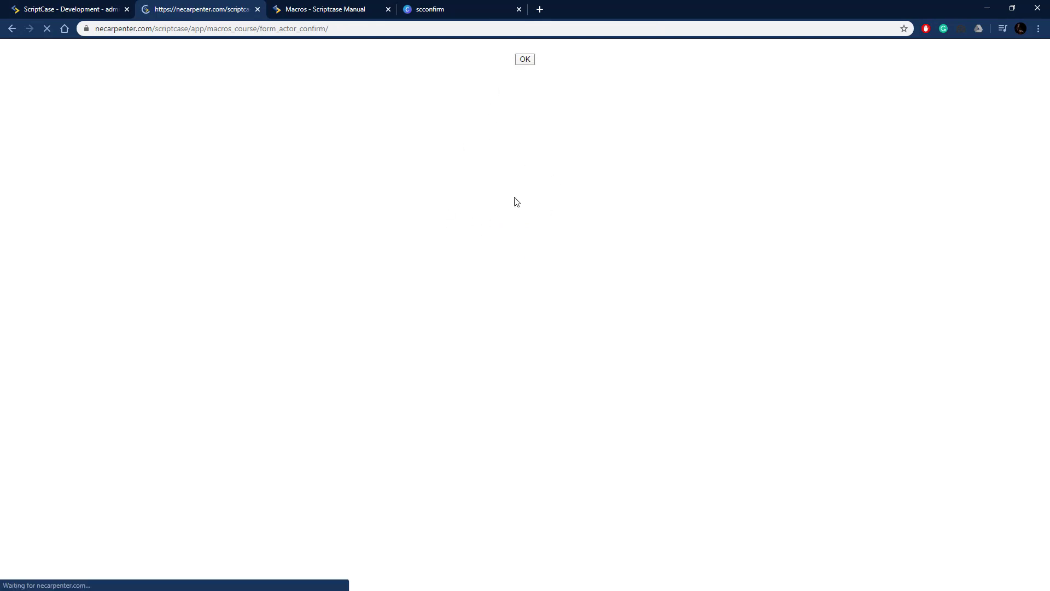
left_click(524, 60)
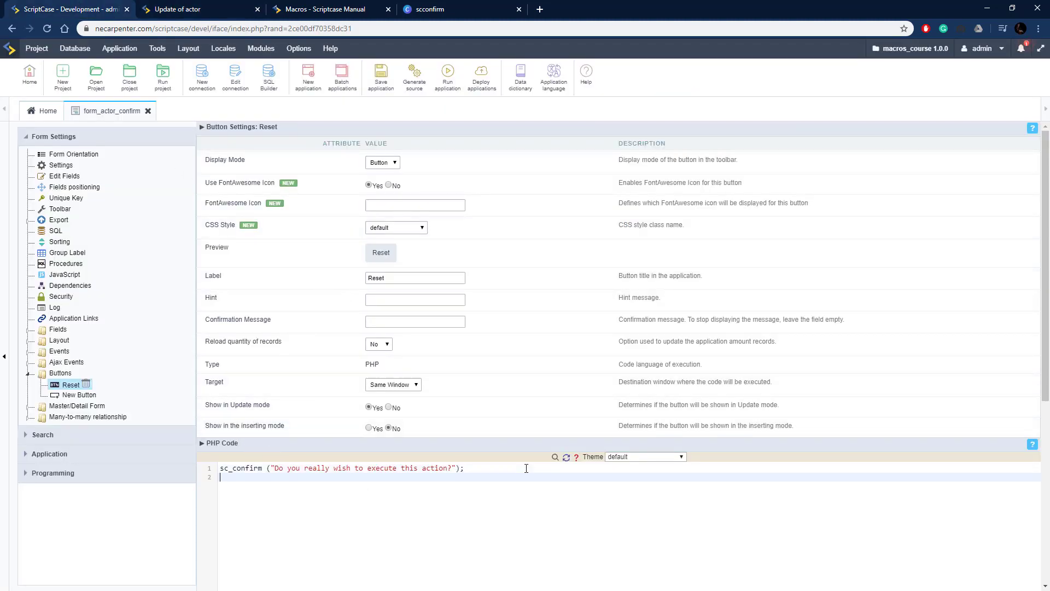
Step: Add {first_name} = ''; and {last_name} = ''; below sc_confirm, then save
scroll("down", 3)
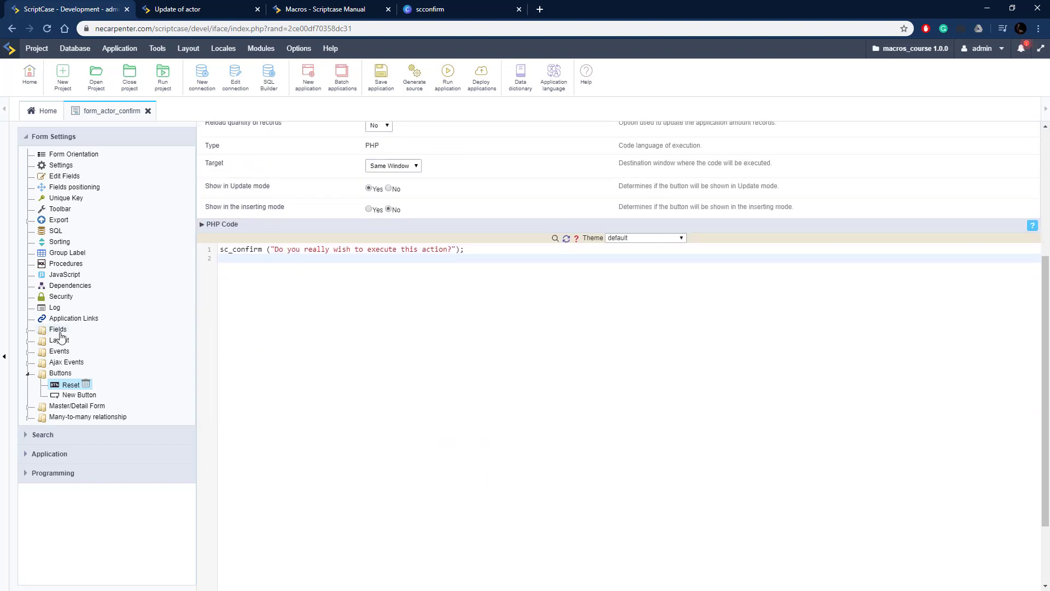
left_click(57, 329)
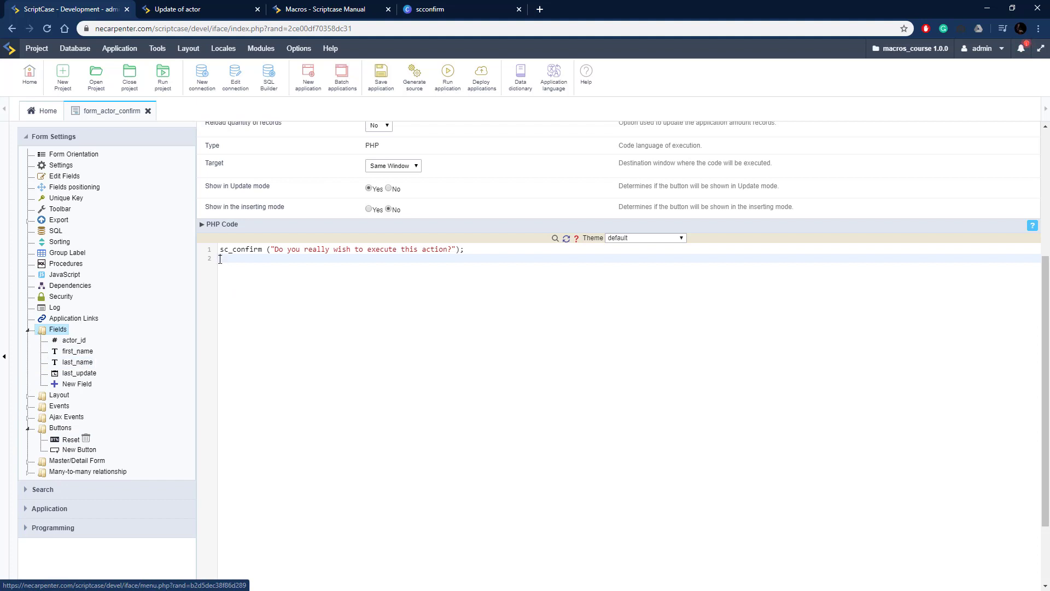
type("{")
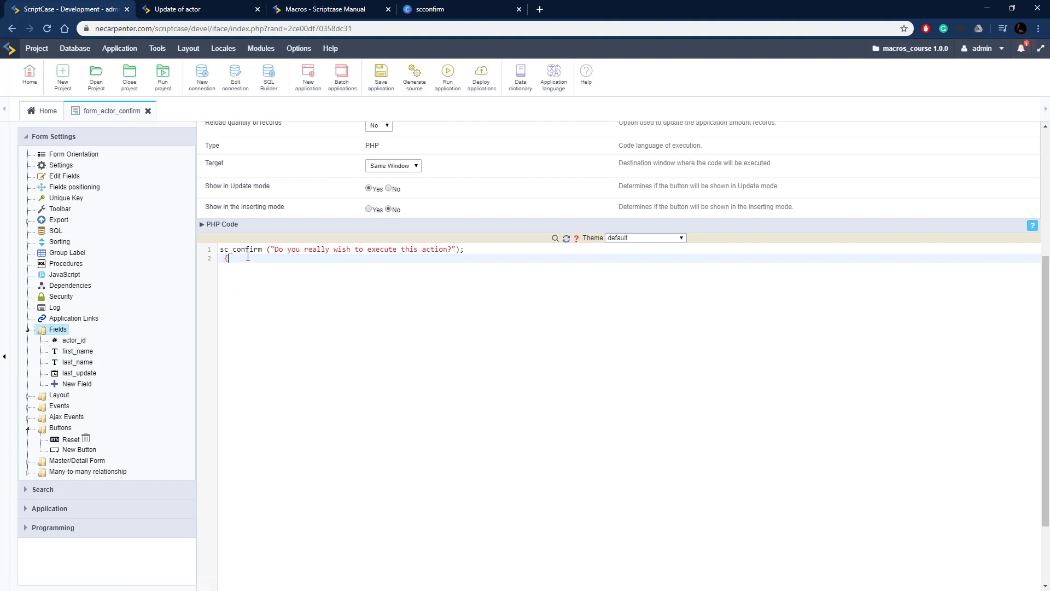
type("}")
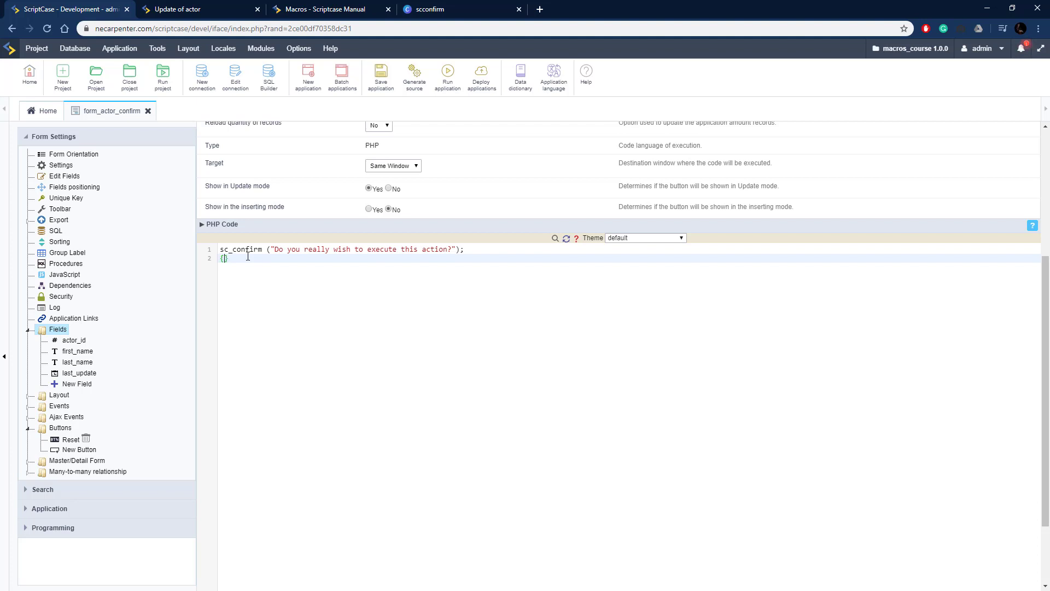
type("first_nam")
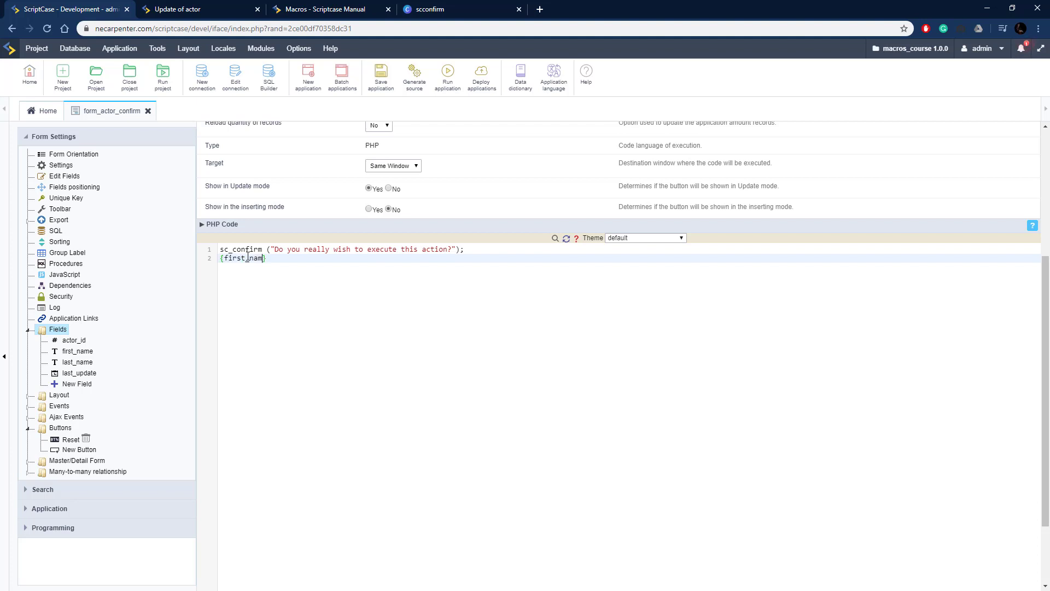
type("e")
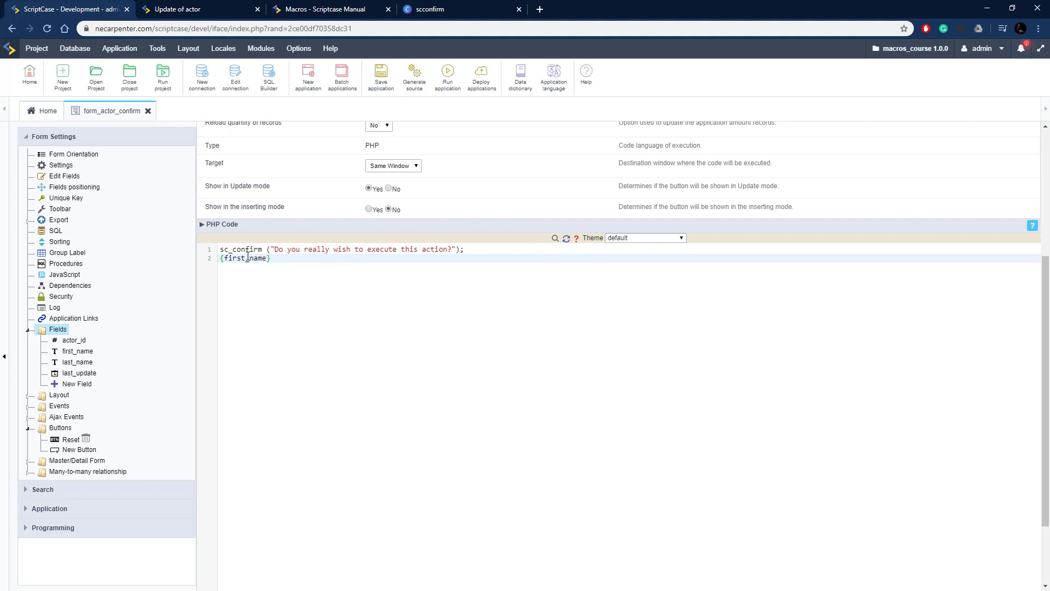
type("= '';")
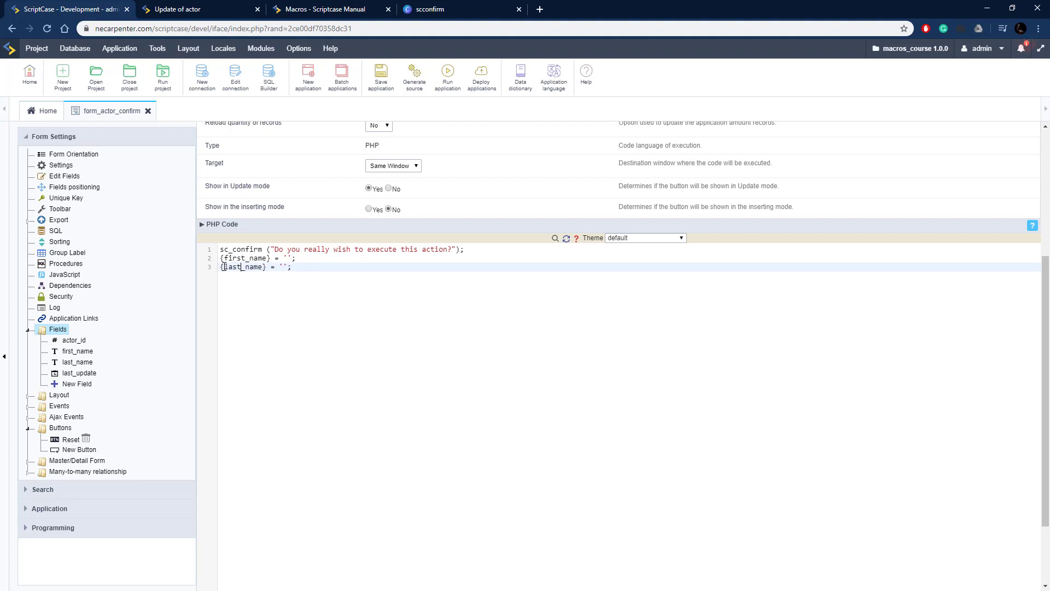
mouse_move(412, 147)
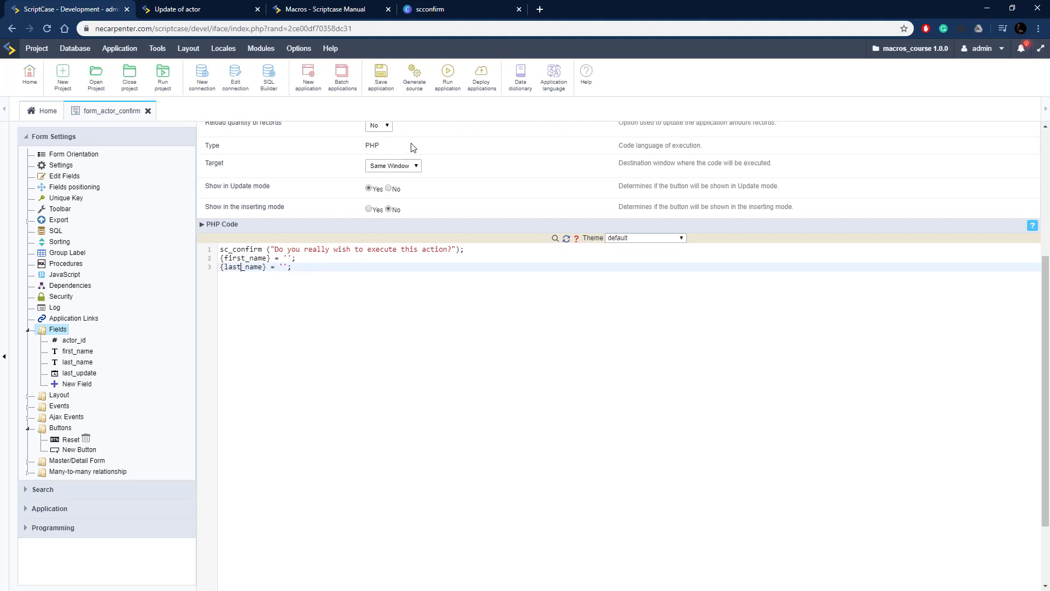
left_click(380, 75)
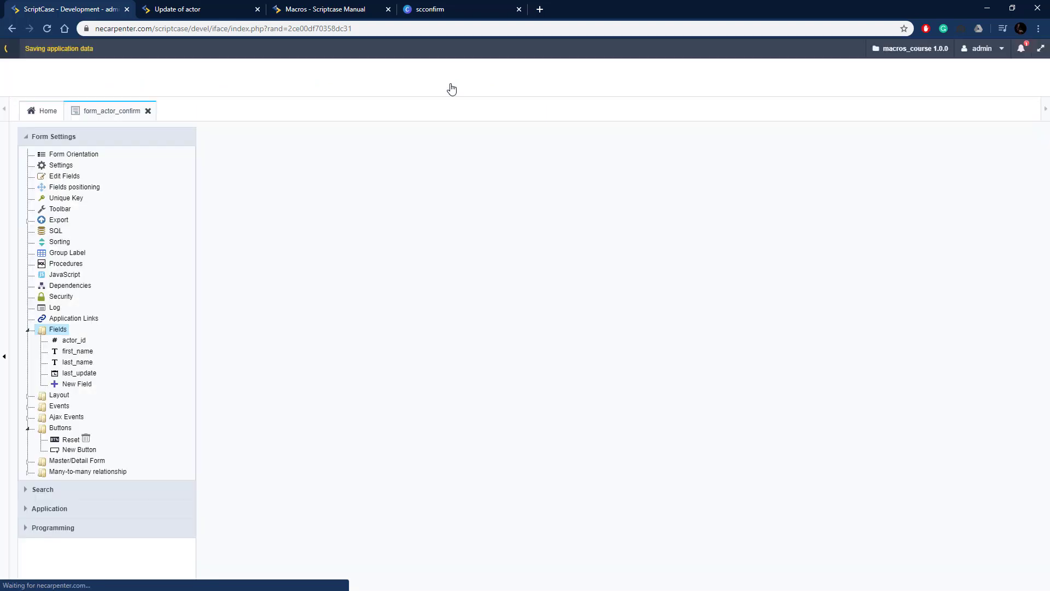
Step: Rerun the actor form, click Reset, dismiss the confirmation, and click Reset again
left_click(70, 440)
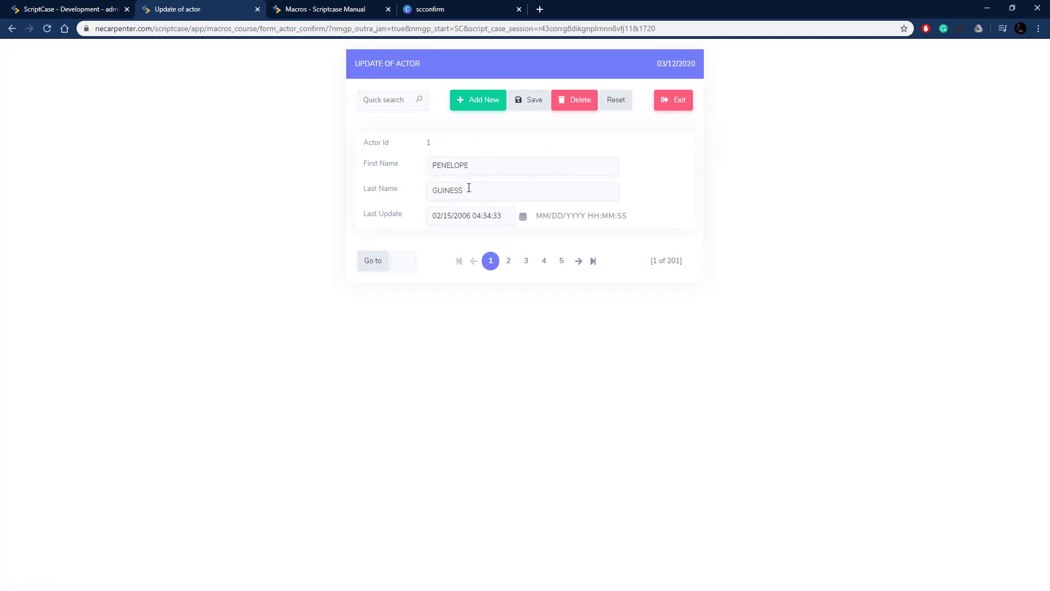
left_click(574, 100)
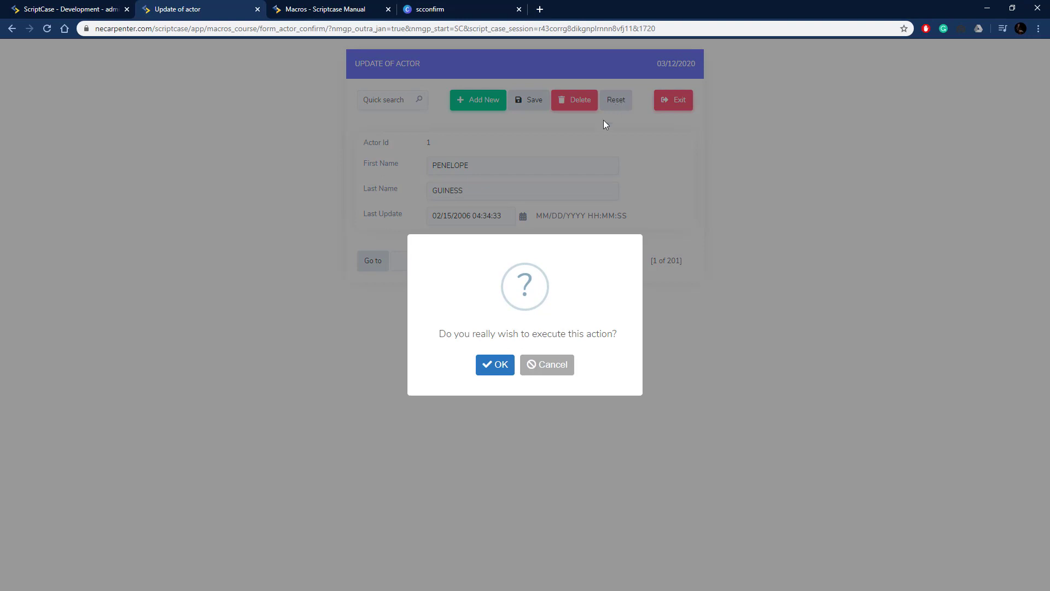
left_click(547, 364)
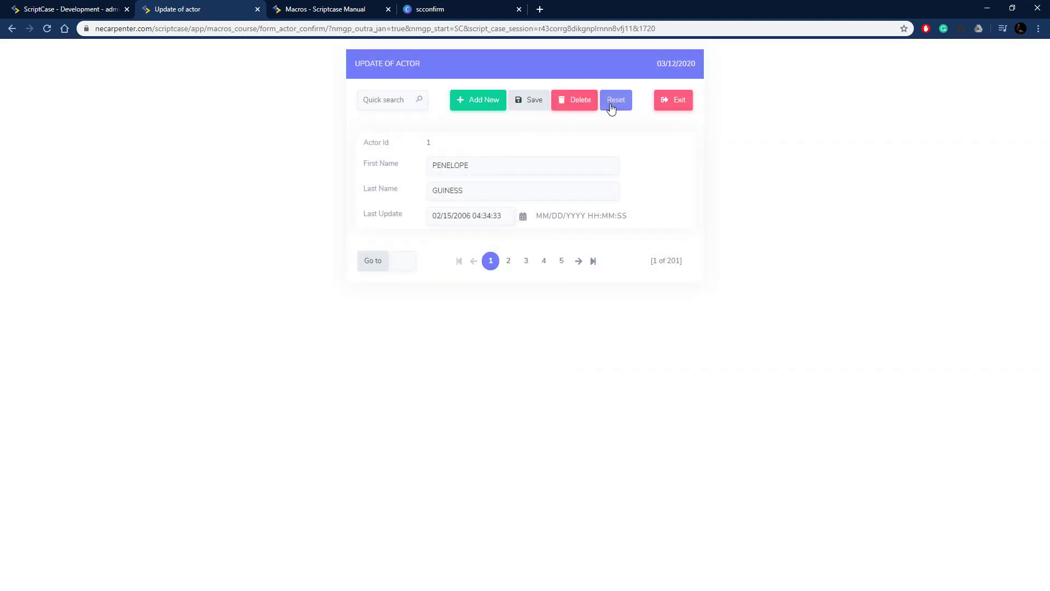
left_click(615, 99)
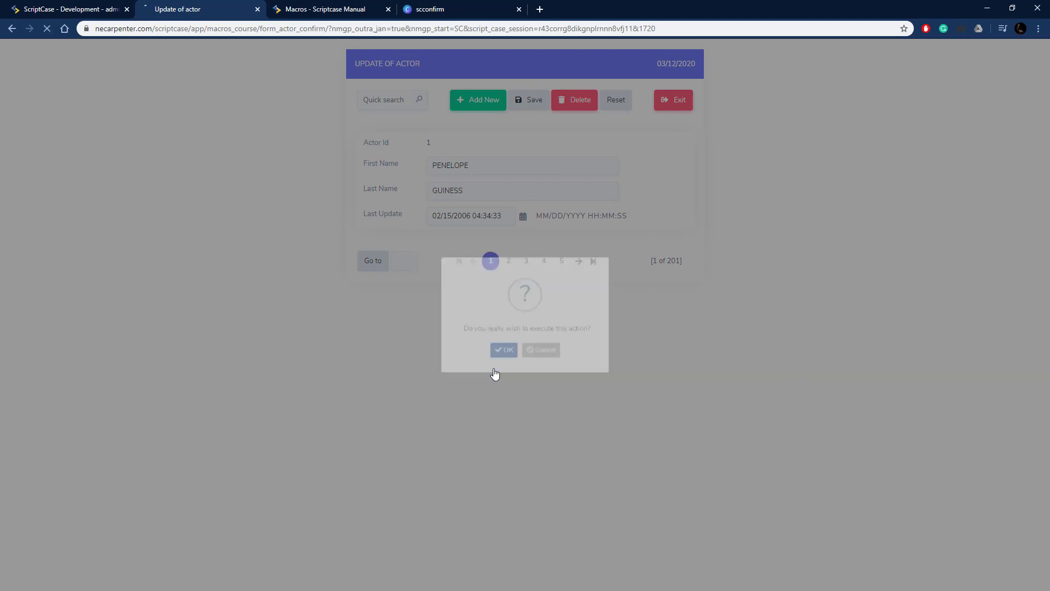